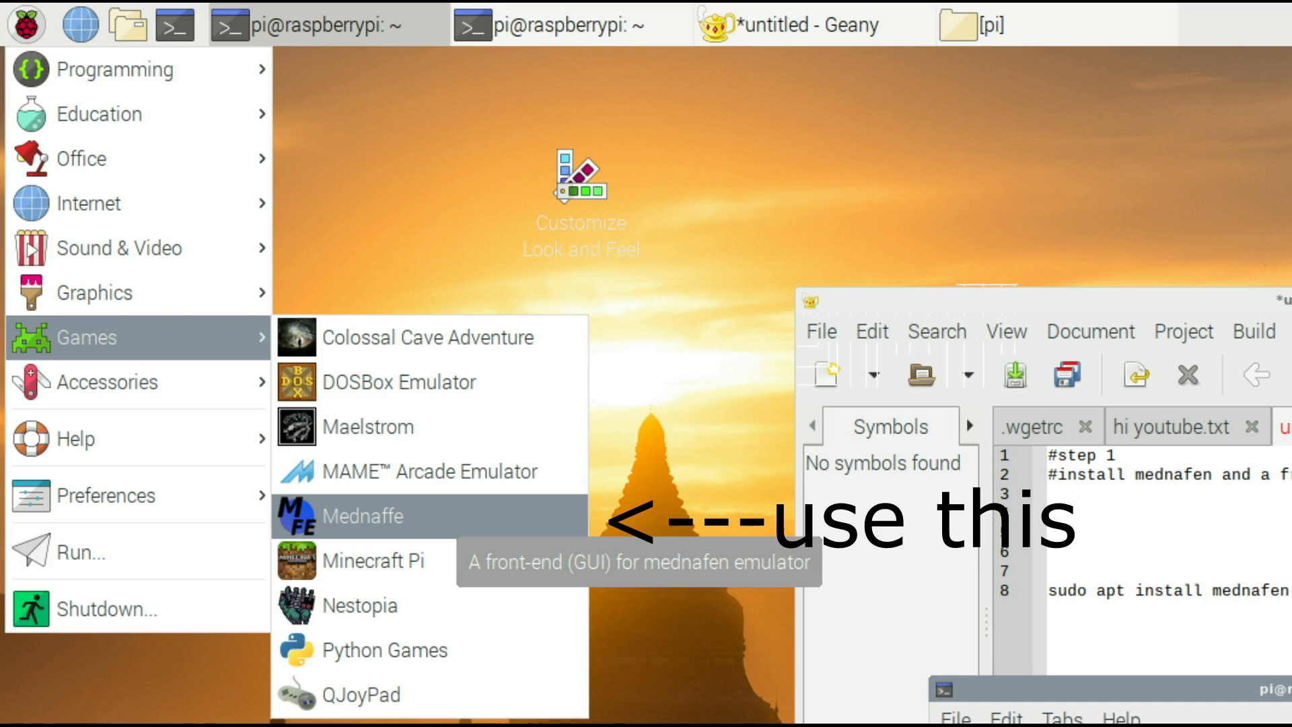
Launch Mednaffe from the Raspberry Pi menu's Games submenu
left_click(360, 516)
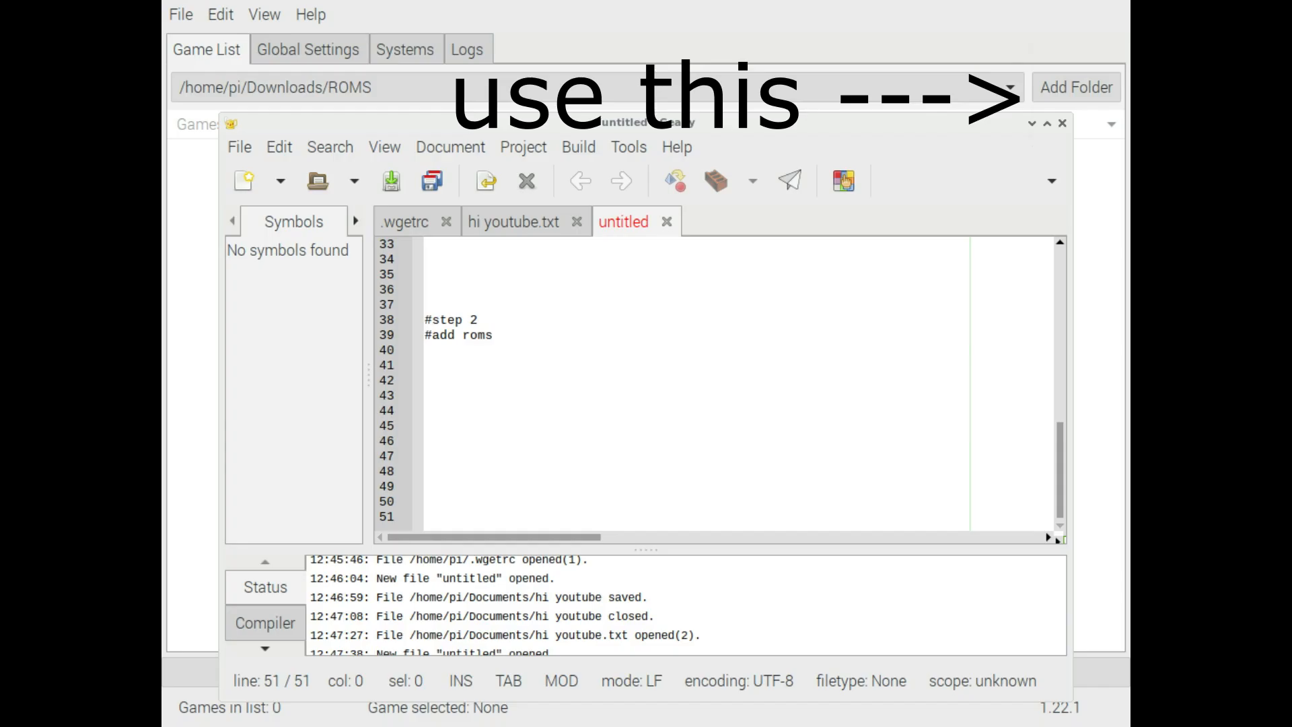